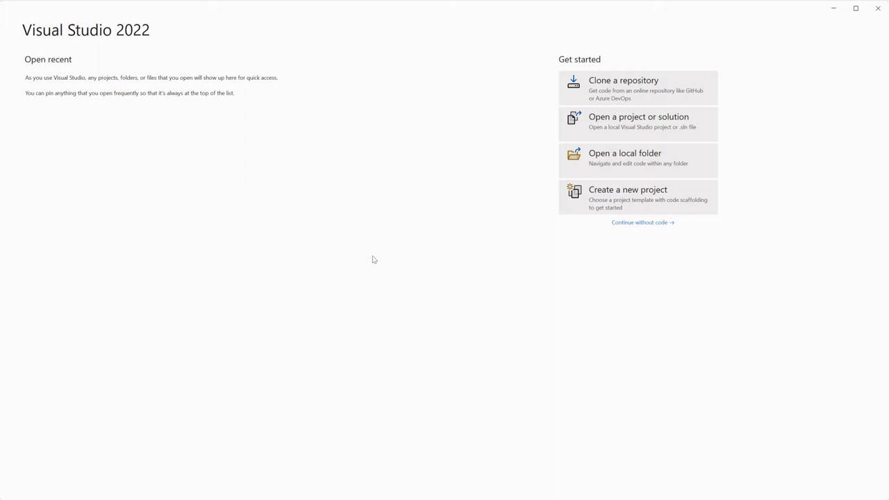
# Start a new project from the ASP.NET Core Web App (Model-View-Controller) template with default name WebApplication1.
pyautogui.click(629, 197)
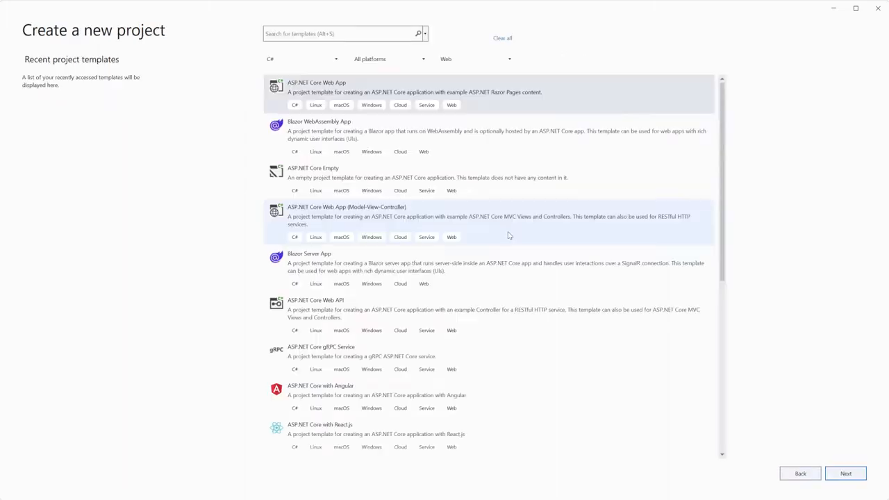
pyautogui.write('AS')
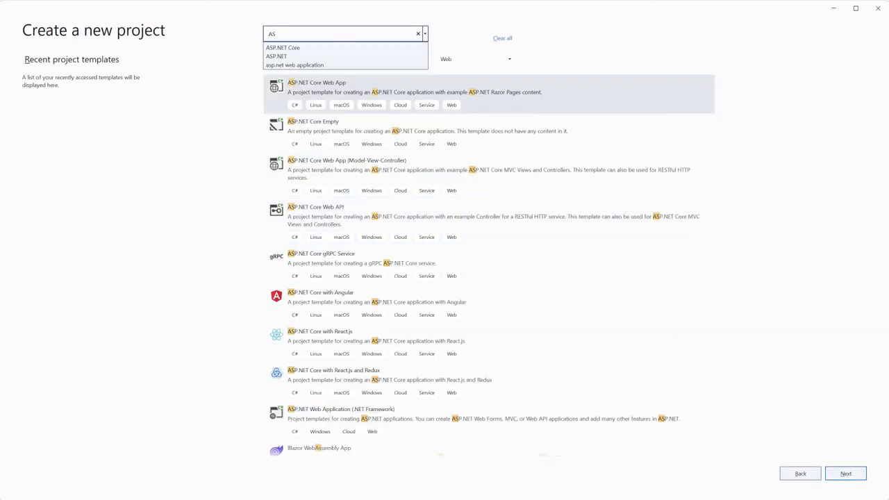
pyautogui.click(284, 47)
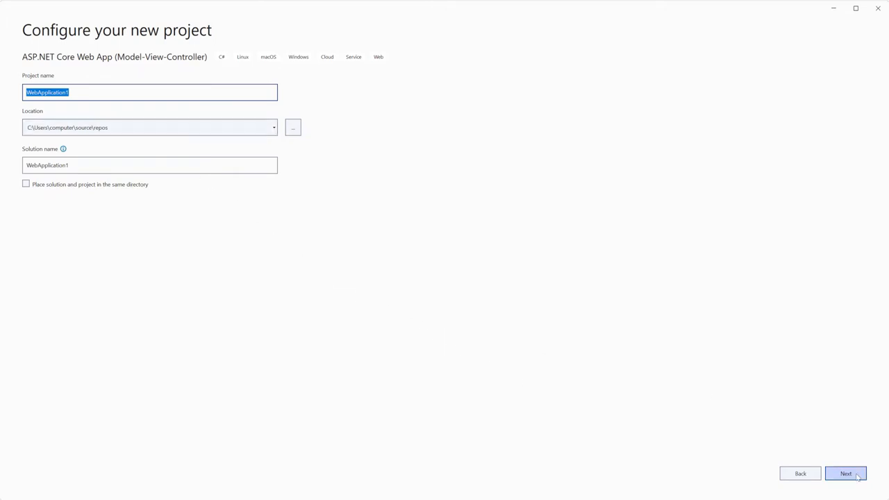
pyautogui.click(845, 473)
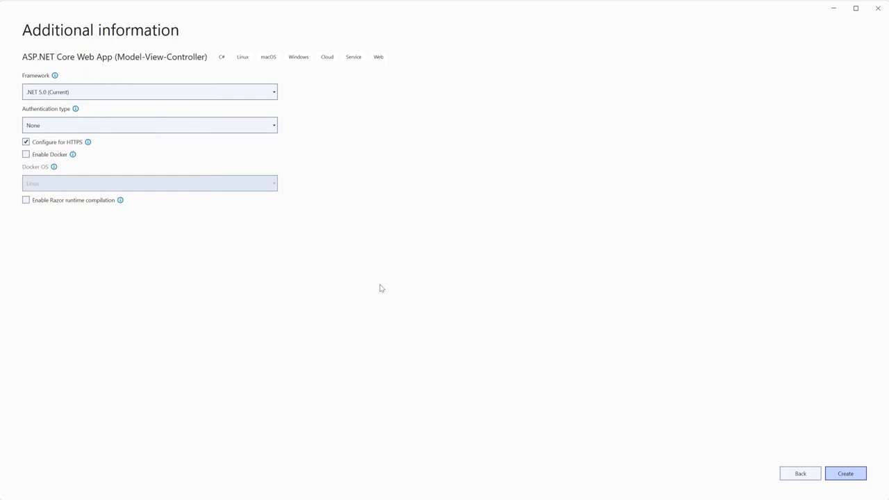
# Create the project targeting .NET 5.0 and bring up the WebApplication1 project's actions.
pyautogui.click(845, 472)
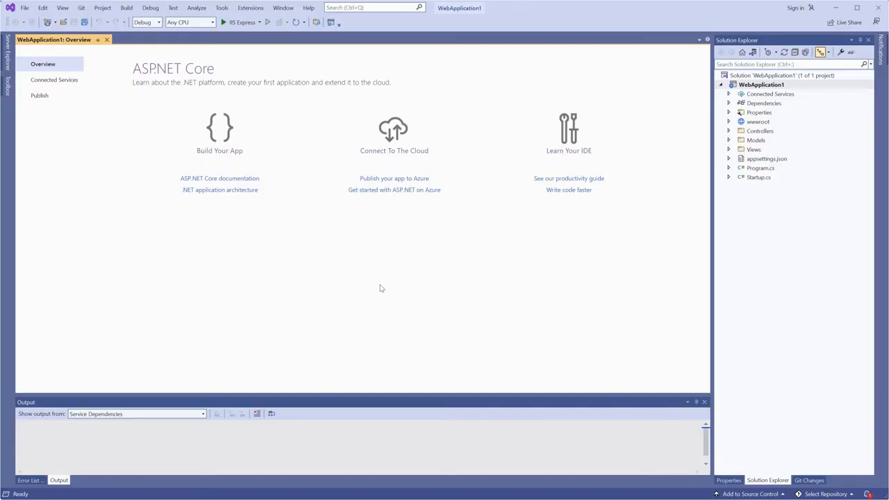
pyautogui.click(761, 85)
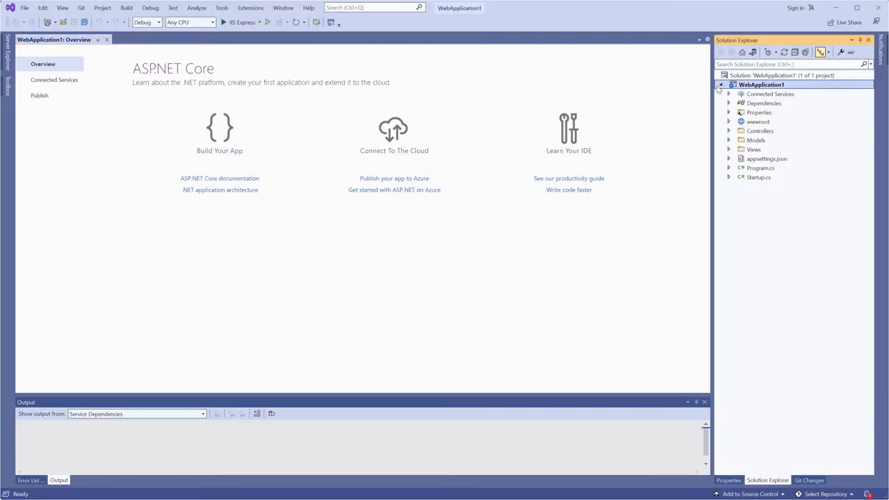
pyautogui.rightClick(761, 85)
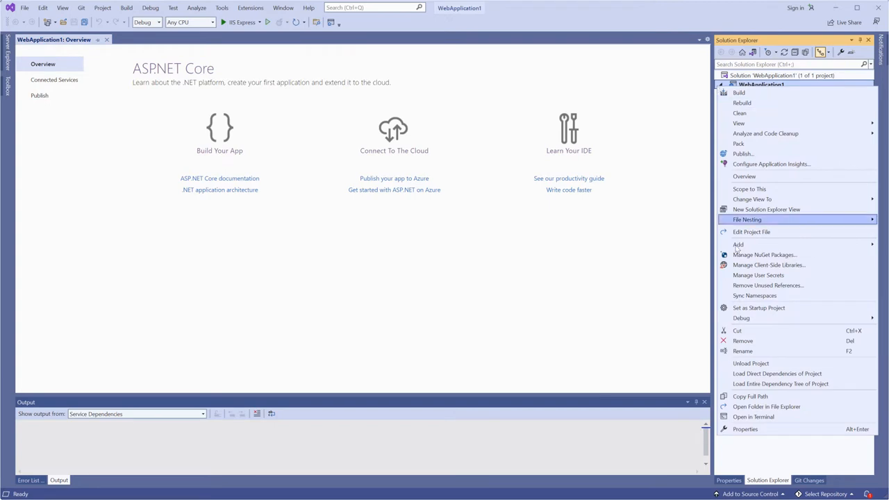
# Find Stimulsoft.Reports.Web.NetCore among online NuGet packages by searching 'Stimulsoft'.
pyautogui.click(765, 254)
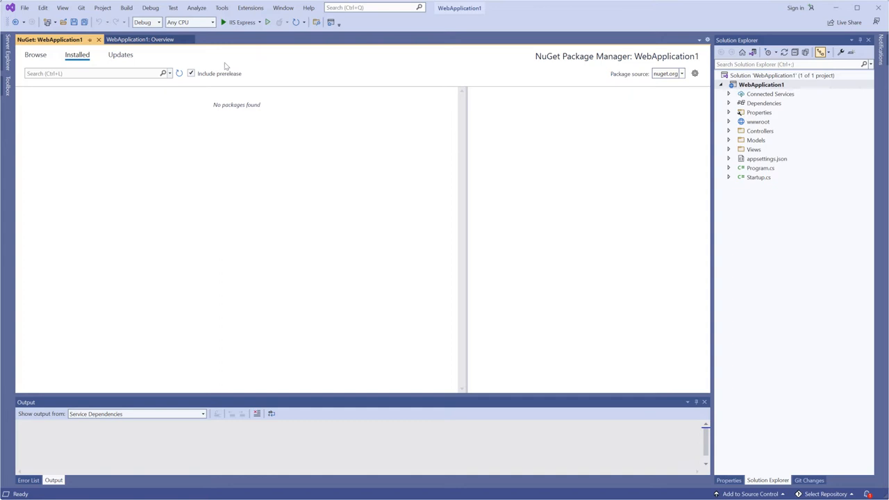
pyautogui.click(35, 55)
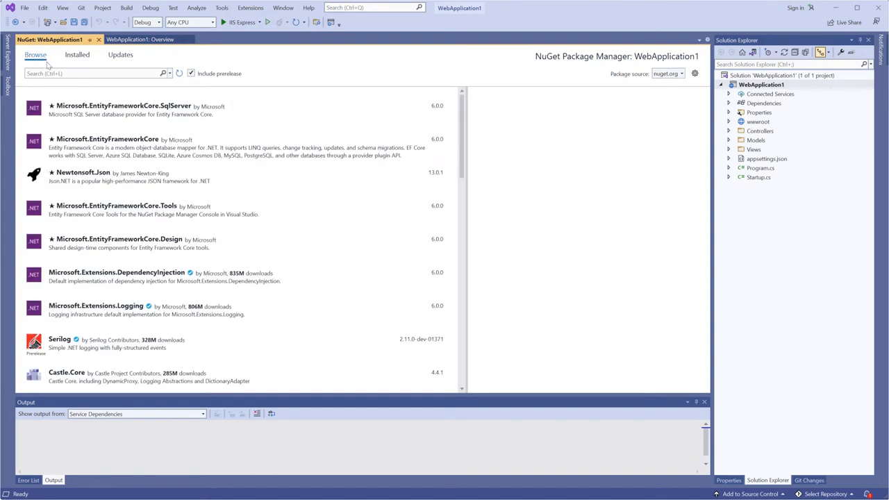
pyautogui.write('Stimulsoft')
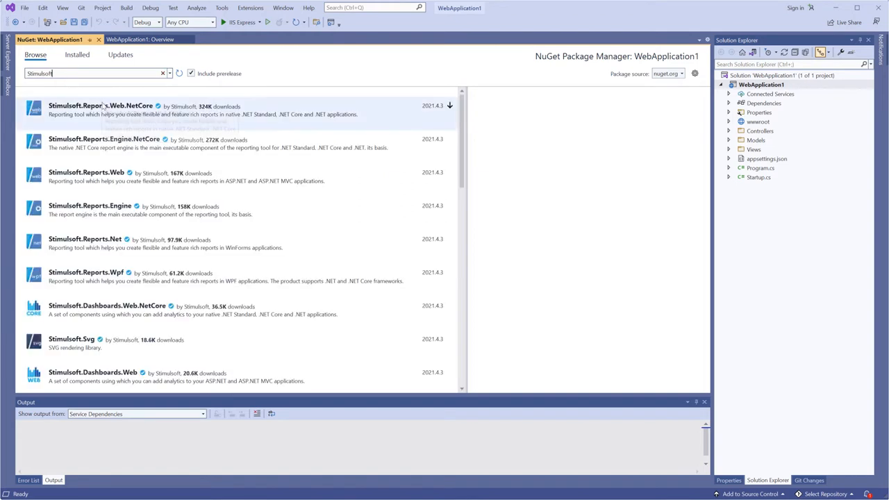
pyautogui.click(100, 108)
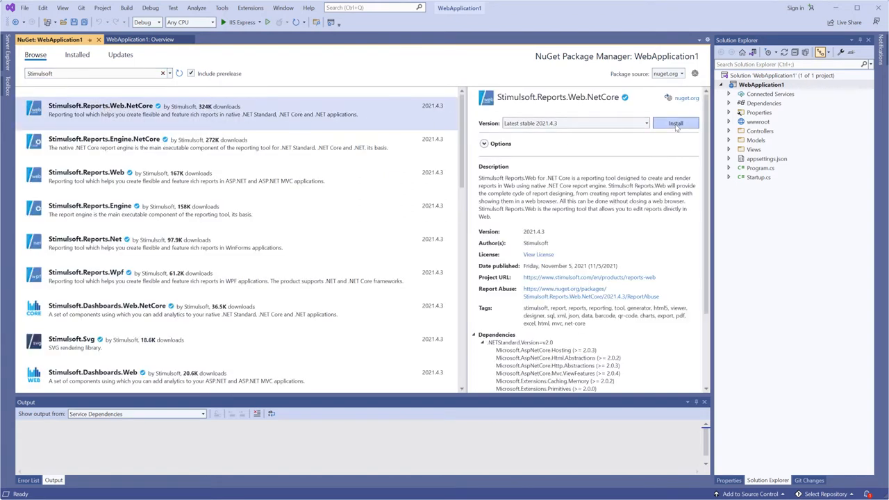
# Install the package, accepting the changes and license terms, and leave package management.
pyautogui.click(675, 122)
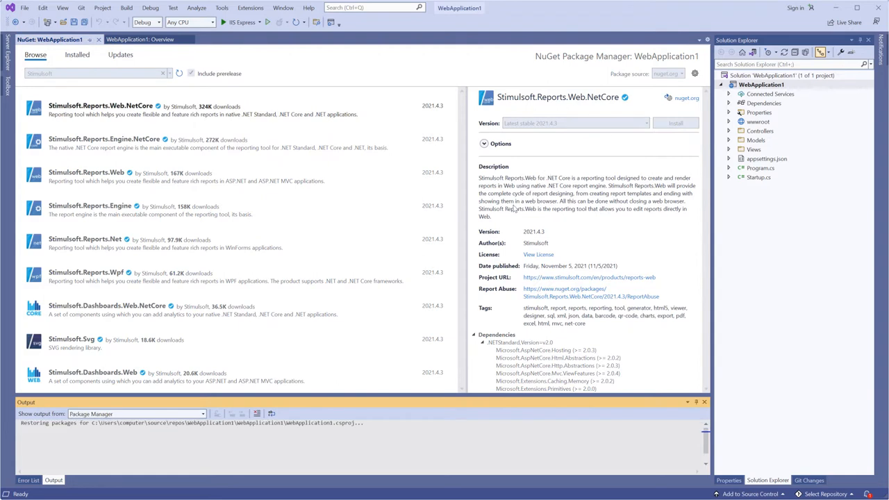
pyautogui.click(675, 122)
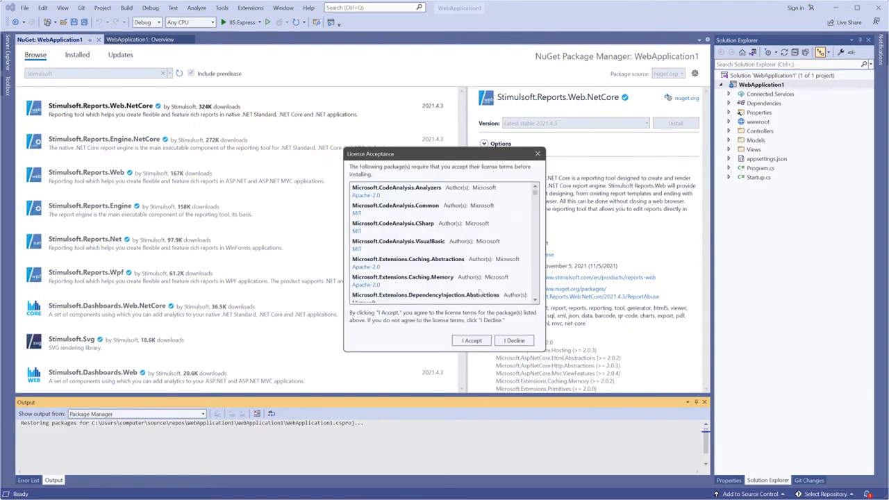
pyautogui.click(471, 341)
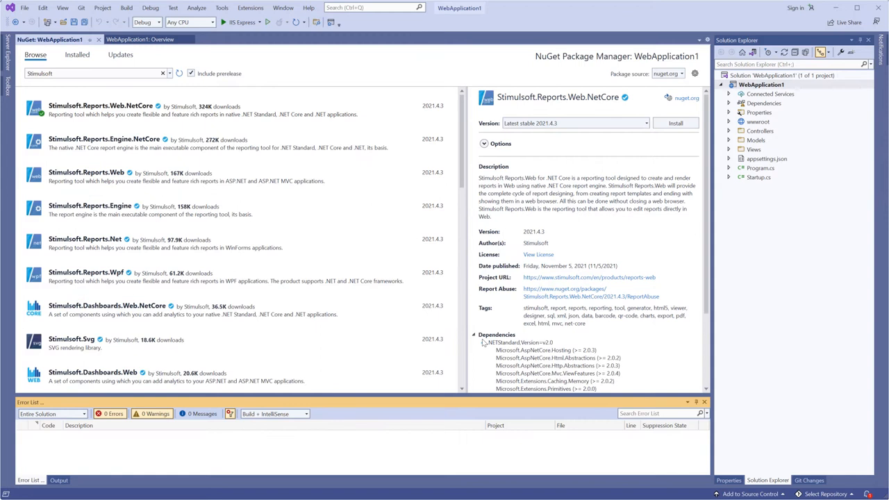
pyautogui.click(675, 123)
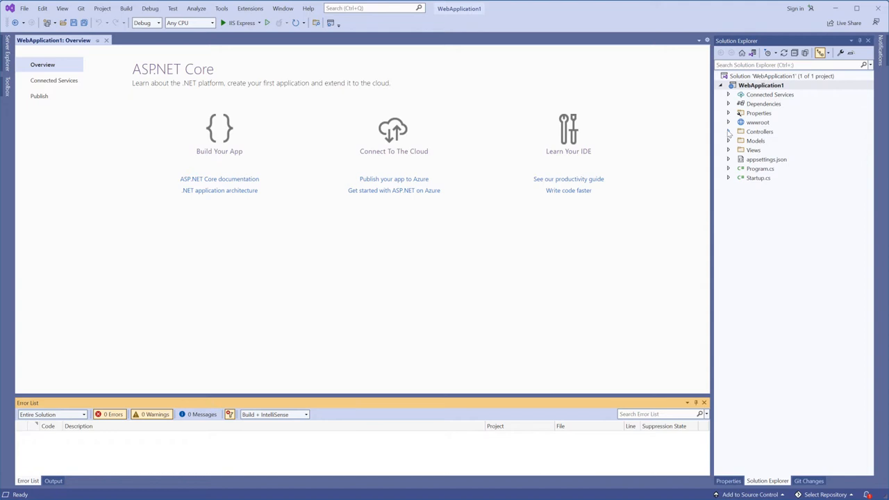
# Open HomeController, the Home Index view and the shared _Layout view for editing.
pyautogui.doubleClick(779, 140)
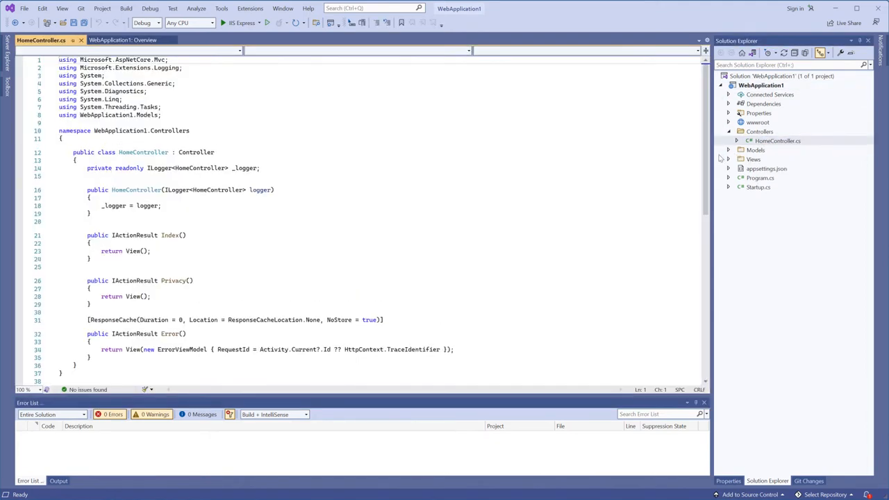
pyautogui.click(753, 158)
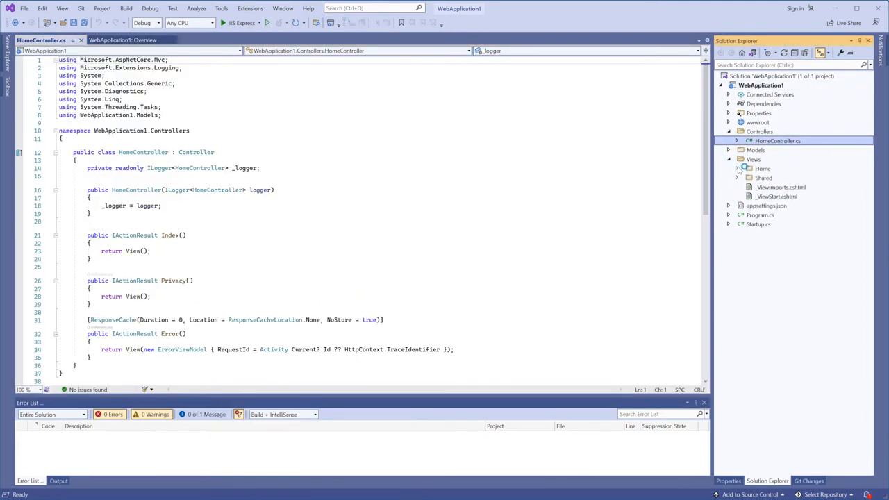
pyautogui.click(763, 168)
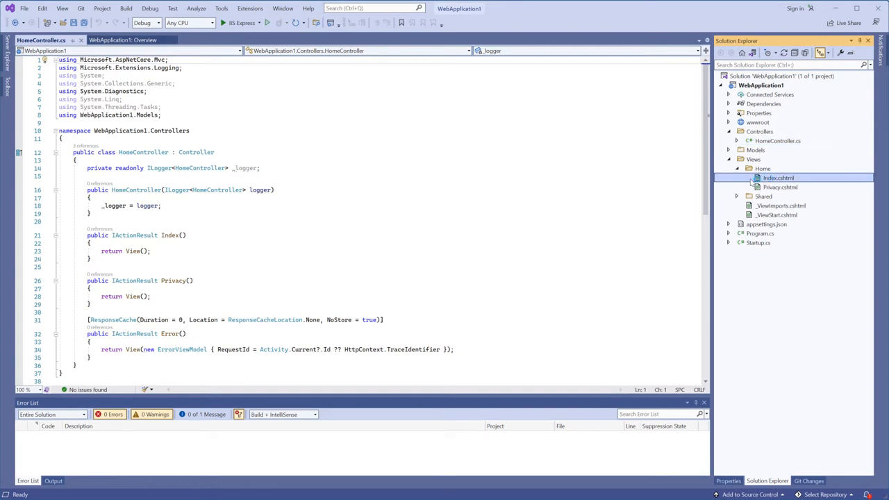
pyautogui.doubleClick(778, 177)
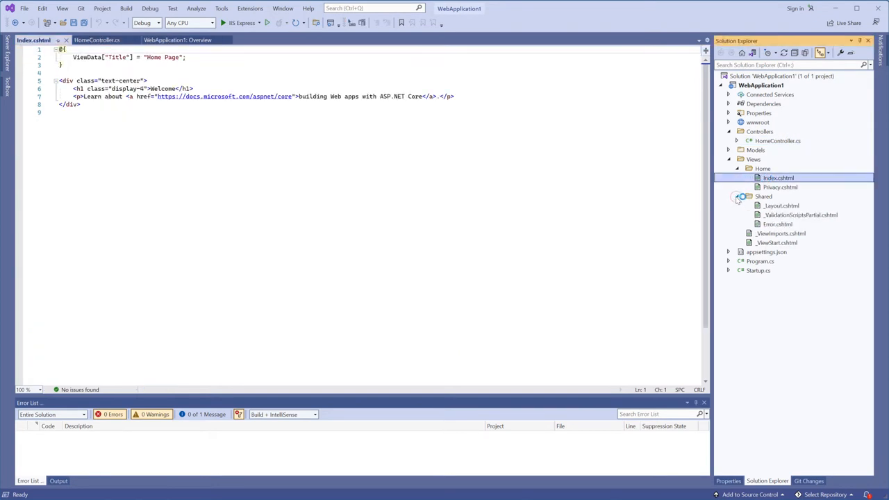
pyautogui.doubleClick(781, 206)
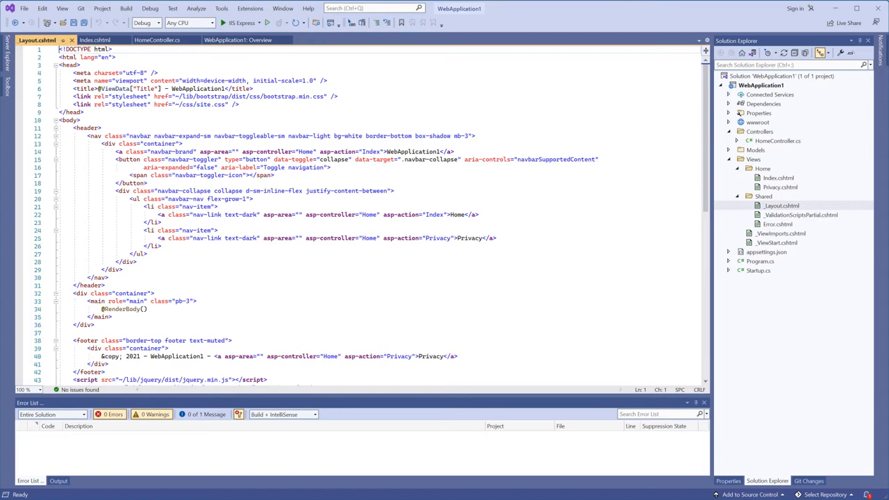
# Select the title and stylesheet lines in _Layout's head and review the rest of the file.
pyautogui.moveTo(78, 89); pyautogui.dragTo(239, 104)
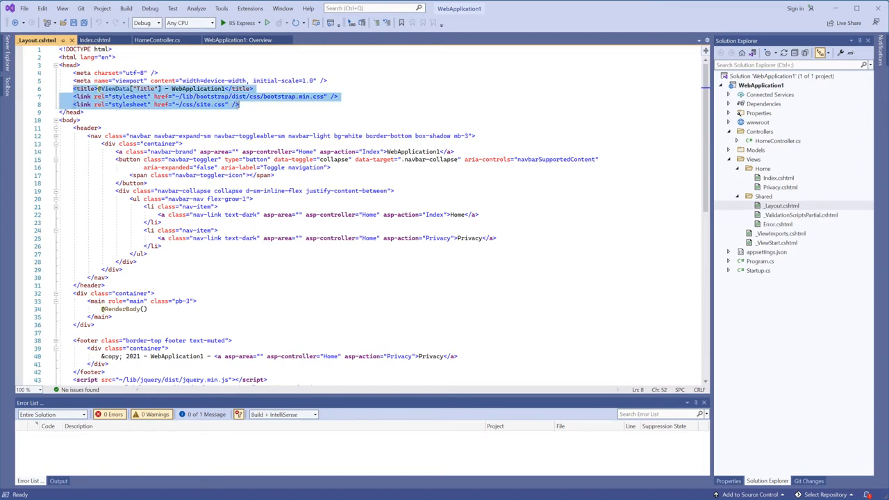
pyautogui.moveTo(373, 22)
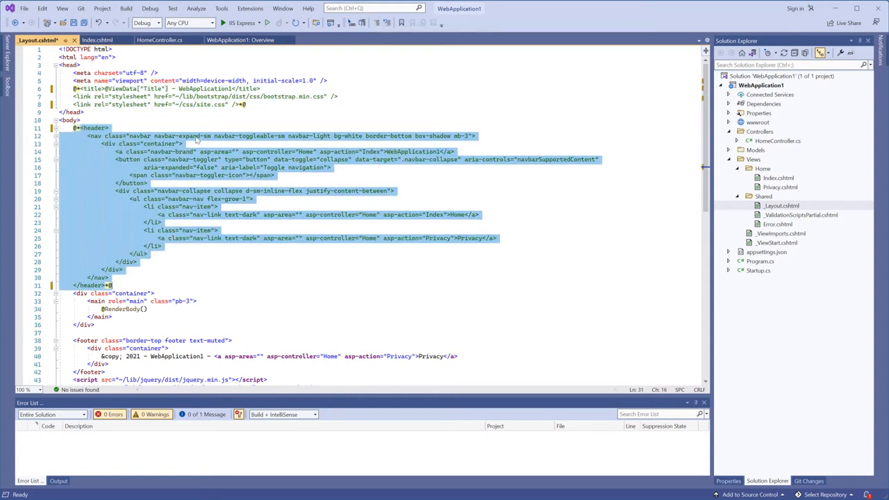
pyautogui.scroll(-3)
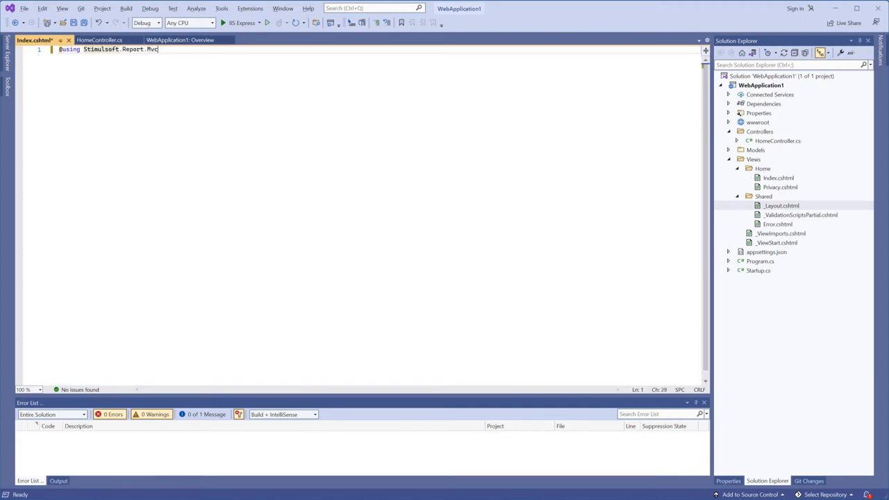
pyautogui.press('enter')
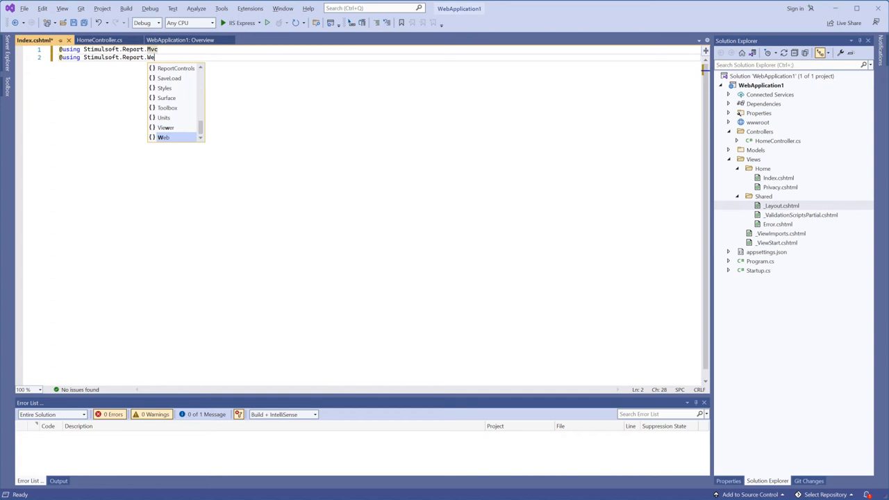
pyautogui.write('@Html.StiNetCoreViewer(new StiNetCoreViewerOptions(){')
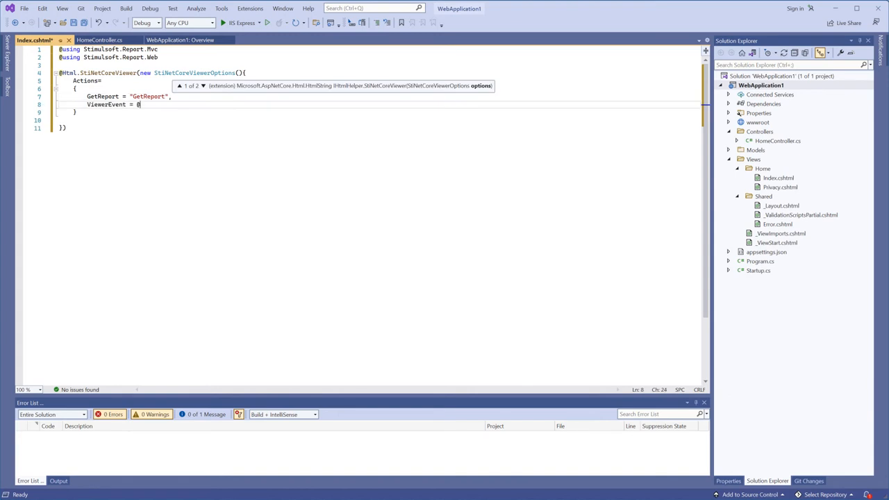
pyautogui.write('"ViewerEvent"')
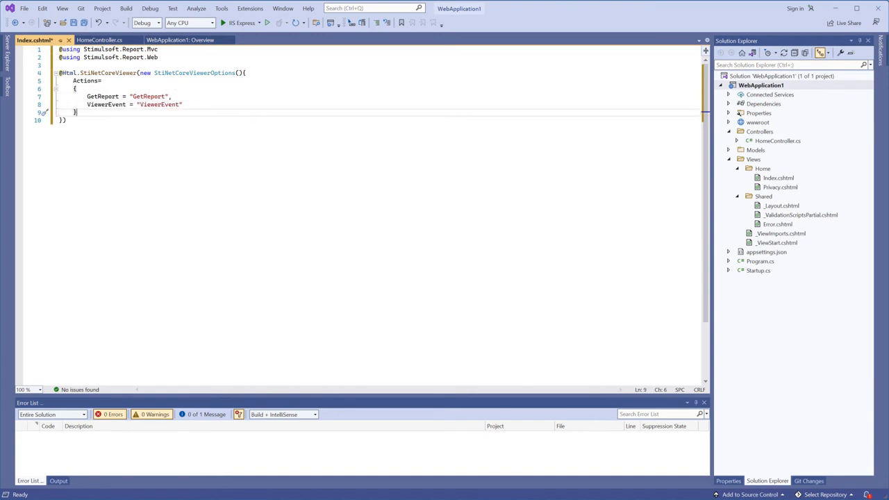
pyautogui.press('ctrl+s')
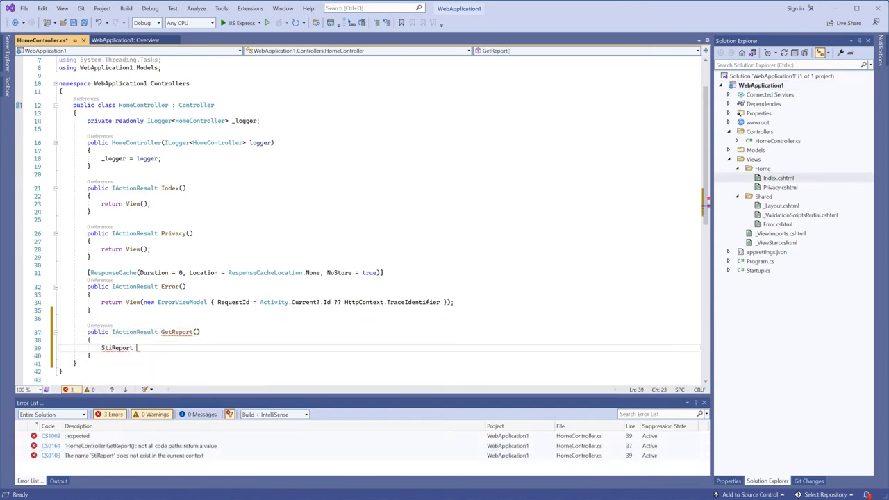
# Make GetReport return StiNetCoreViewer.GetReportResult(this, report).
pyautogui.click(113, 359)
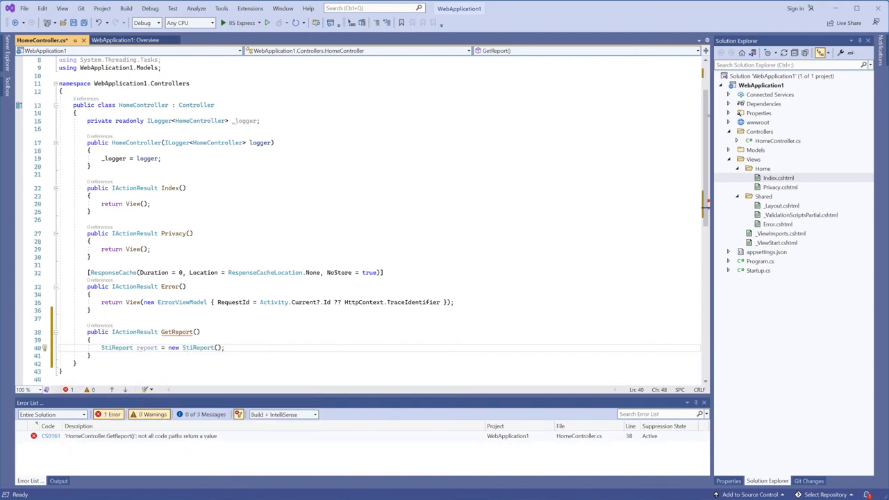
pyautogui.write('ret')
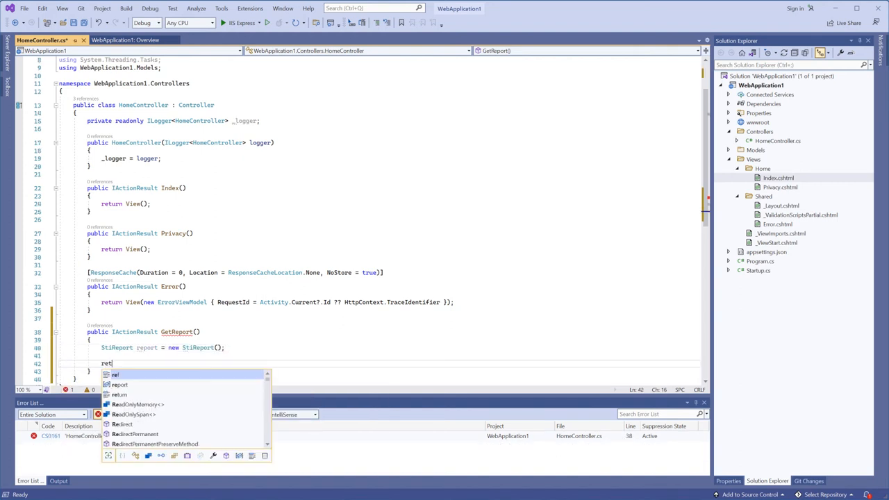
pyautogui.write('StiNetCoreViewer')
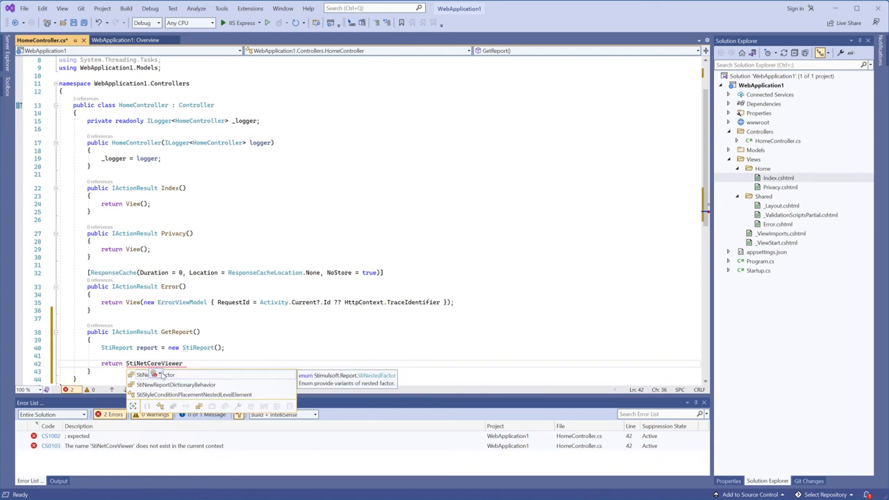
pyautogui.write('.GetReportResult(this, report);')
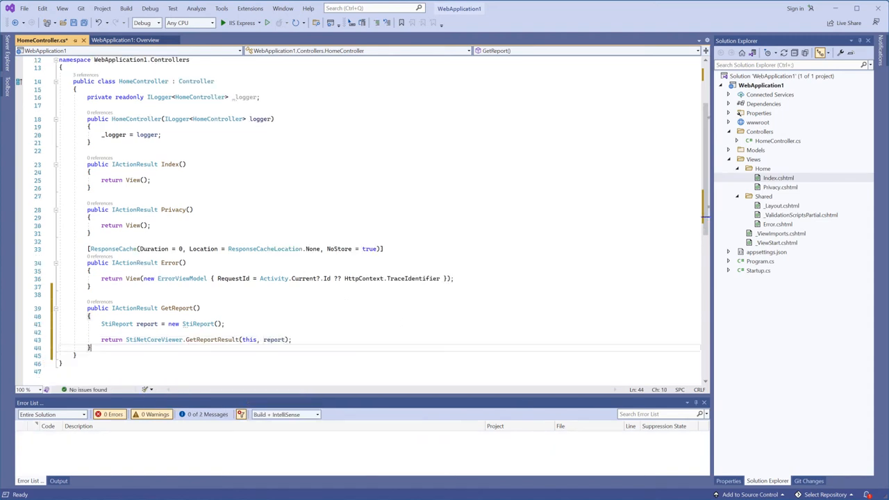
# Add a ViewerEvent action returning RedirectToAction("Index").
pyautogui.write('public IActionResult ViewerEvent(')
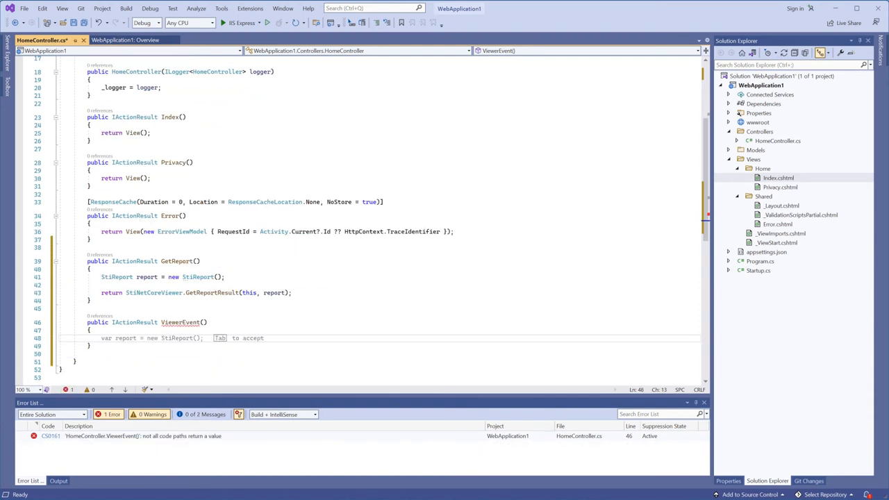
pyautogui.write('return RedirectToAction("Index");')
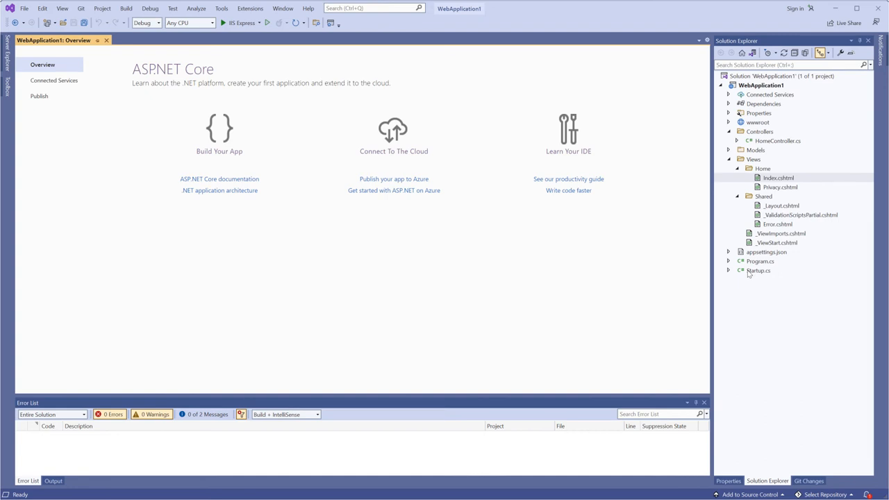
# Register services.AddMvc(), AddSession() and AddMemoryCache() in Startup's ConfigureServices.
pyautogui.doubleClick(759, 269)
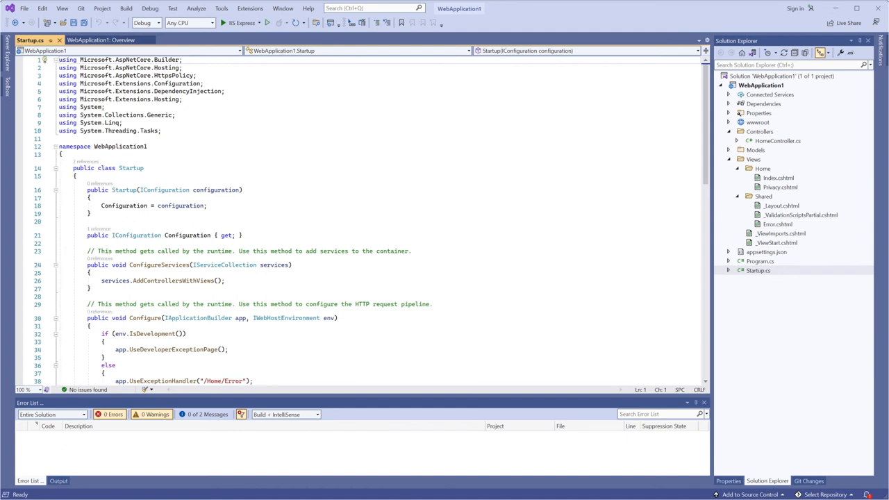
pyautogui.click(223, 280)
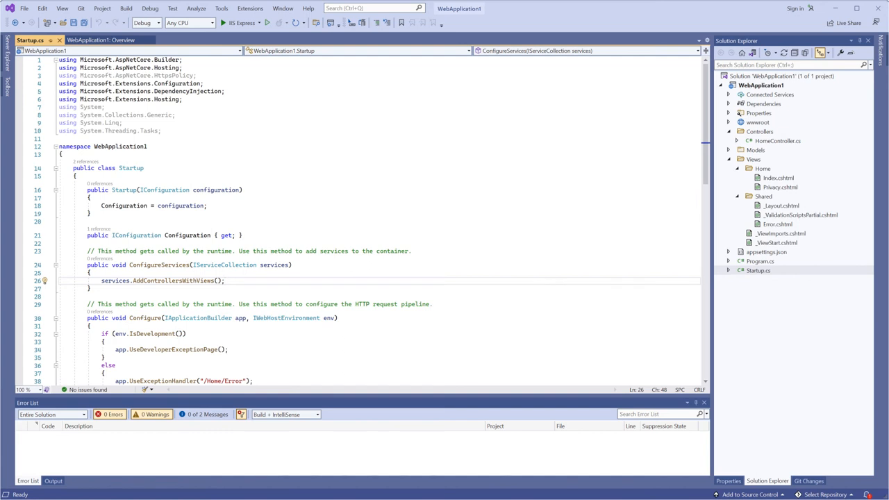
pyautogui.write('services.AddMvc();')
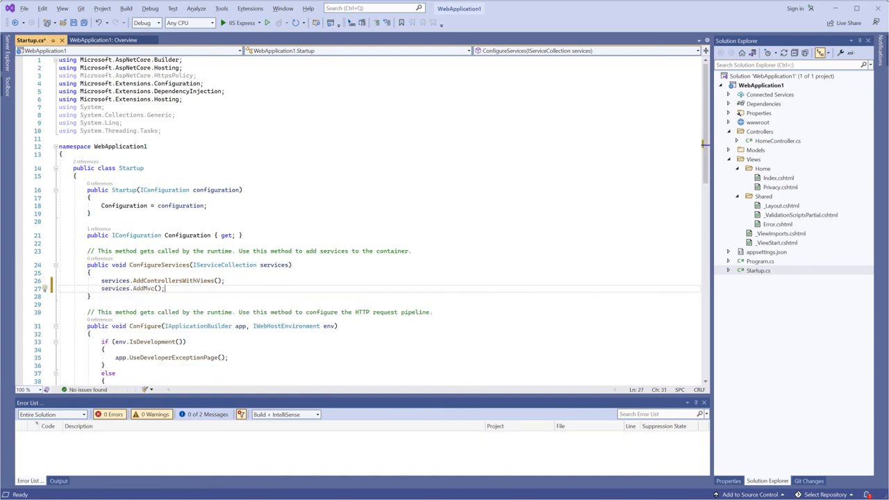
pyautogui.write('services.AddSession();')
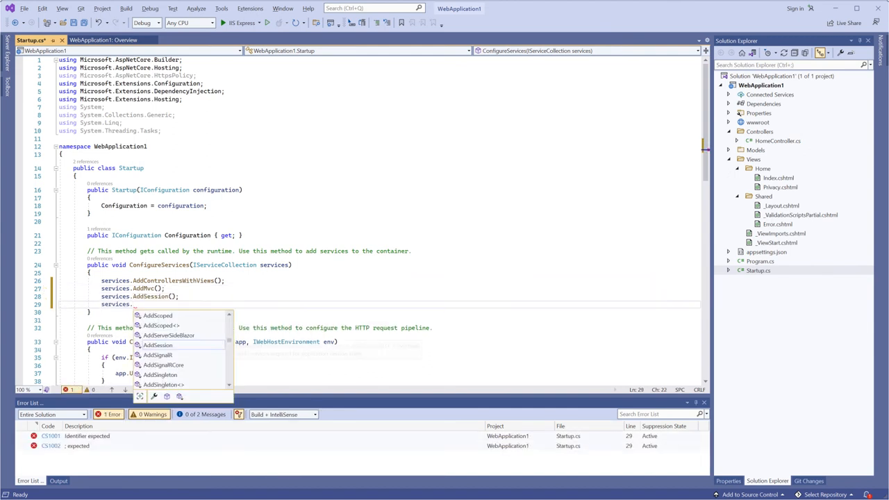
pyautogui.write('AddMemoryCache();')
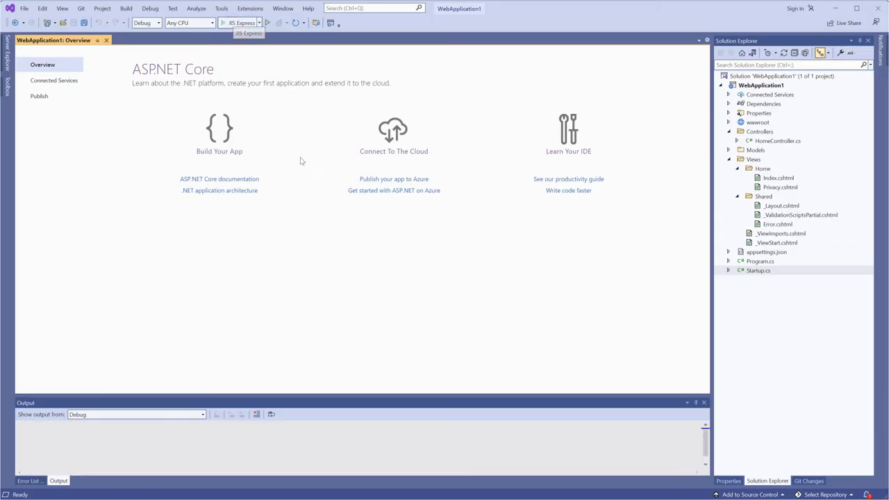
# Run WebApplication1 with IIS Express so the viewer loads in the browser.
pyautogui.click(267, 23)
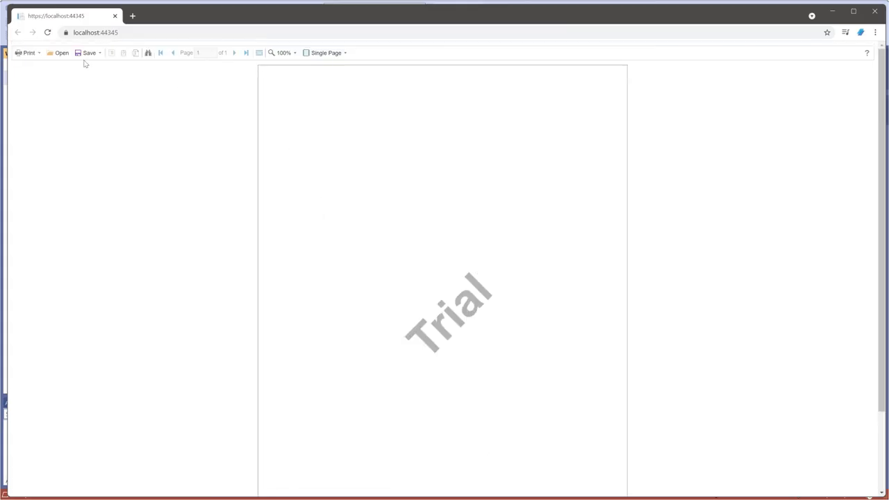
# Load the Business Invoice report into the viewer and check its page layout choices.
pyautogui.click(58, 53)
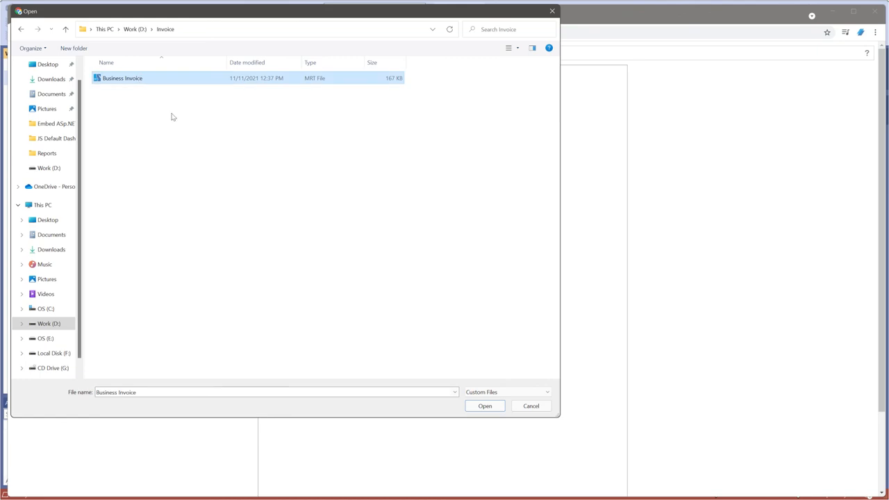
pyautogui.click(485, 405)
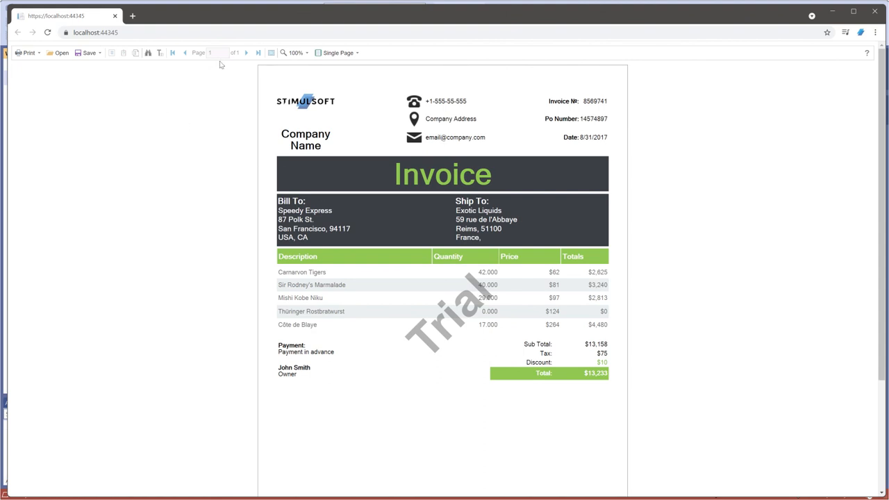
pyautogui.click(339, 53)
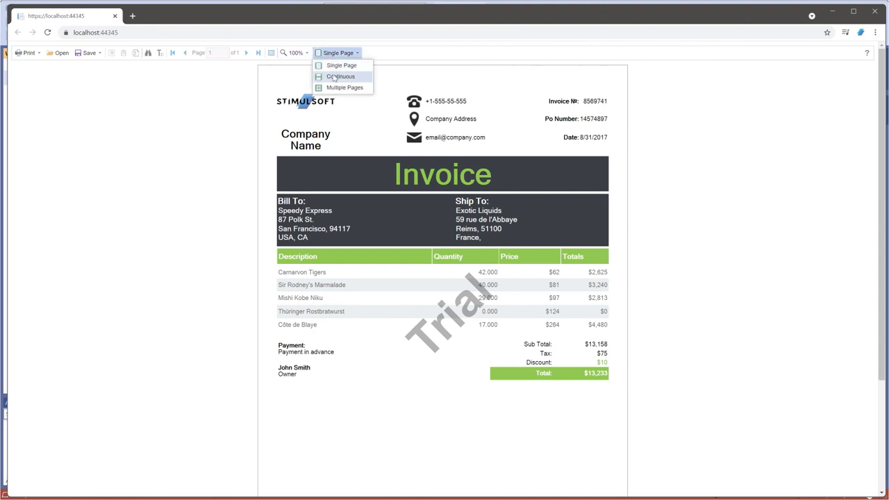